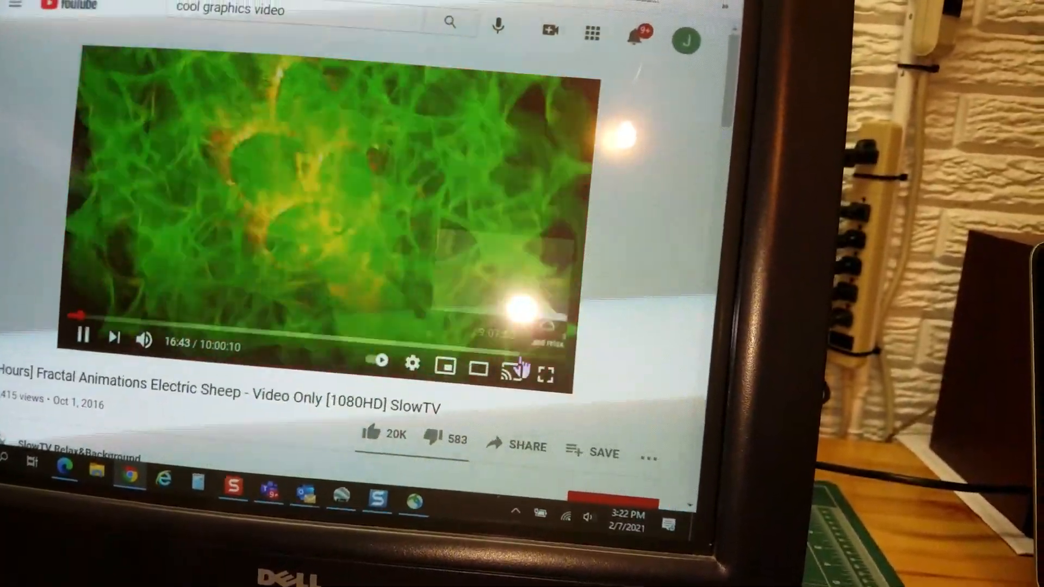
- Switch the playing fractal animation video to full screen on the monitor
click(545, 374)
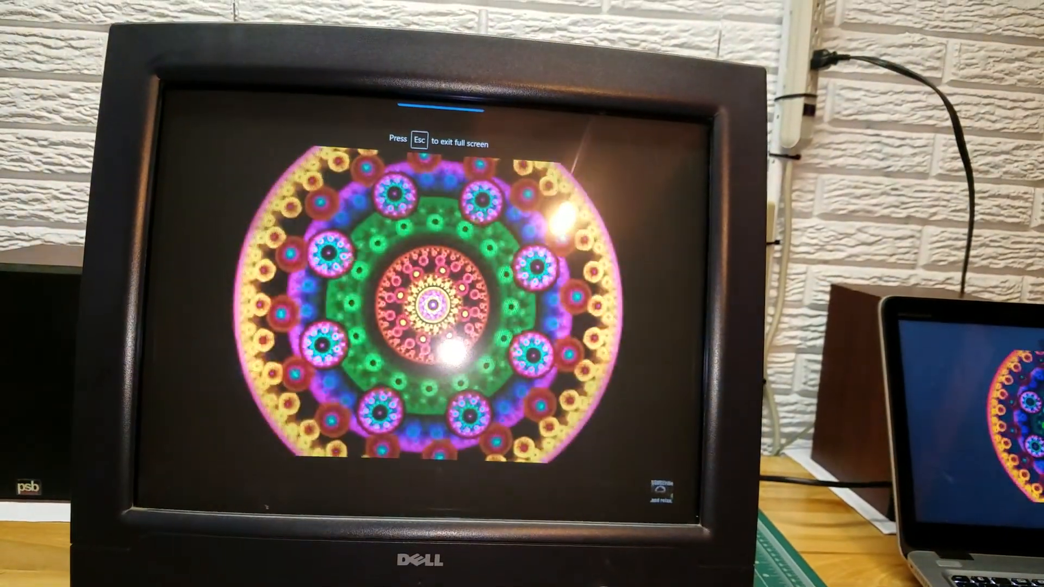